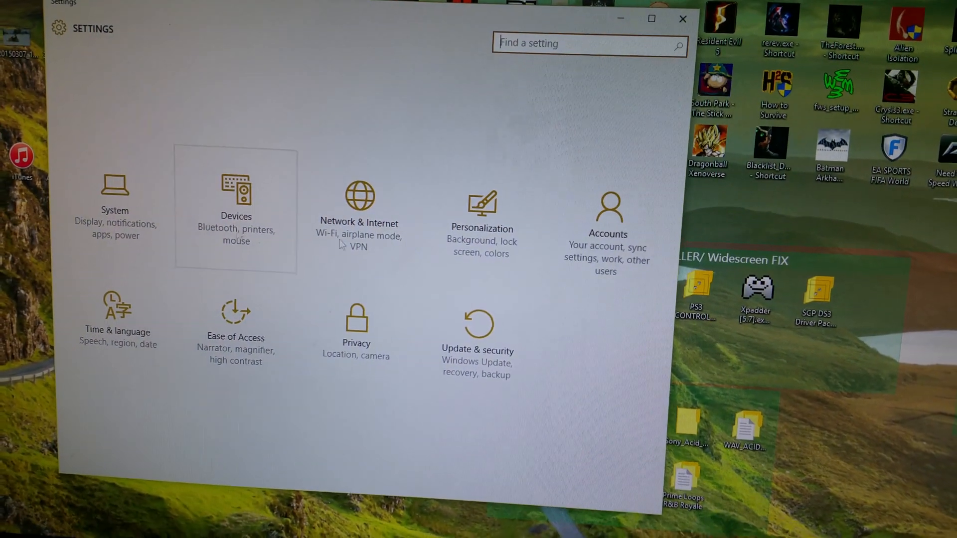
Step: Go to Update & Security and open the For developers page
left_click(477, 351)
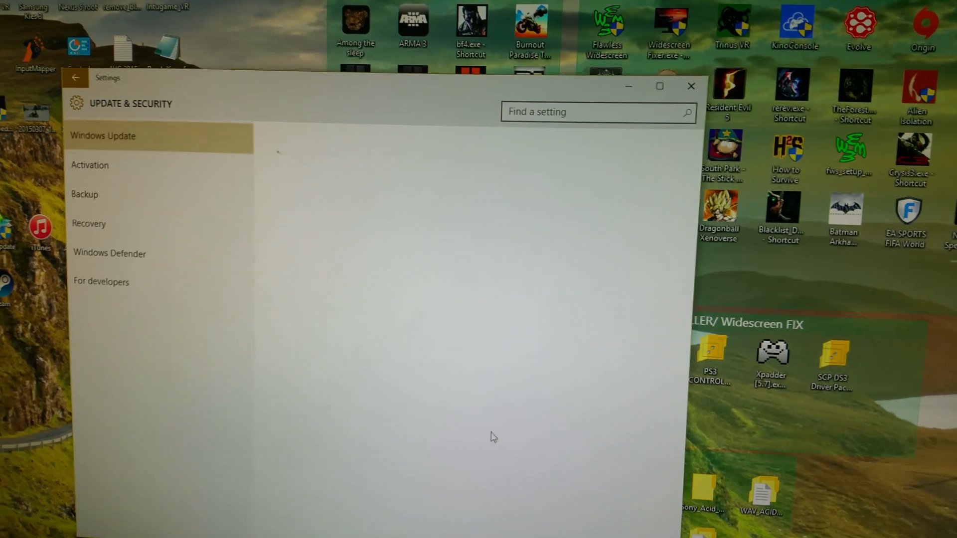
left_click(101, 281)
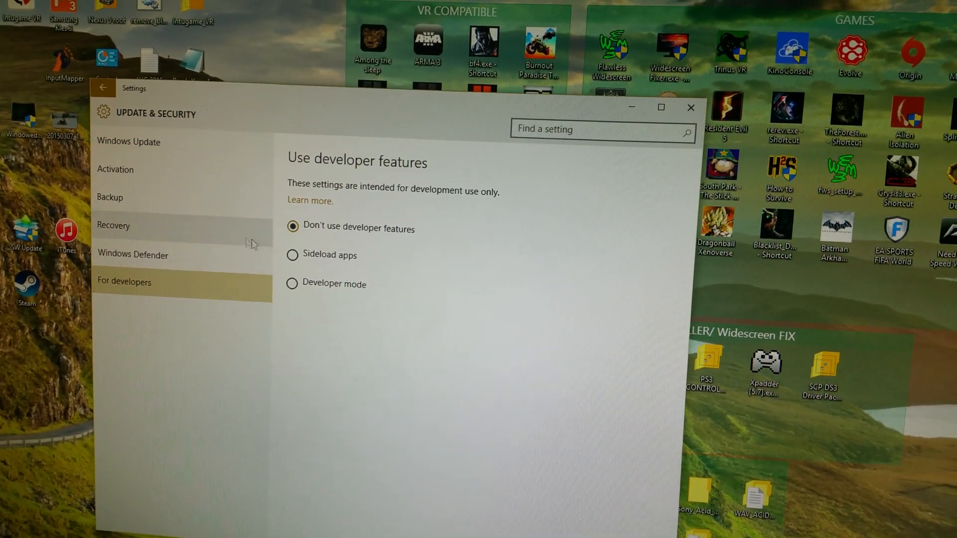